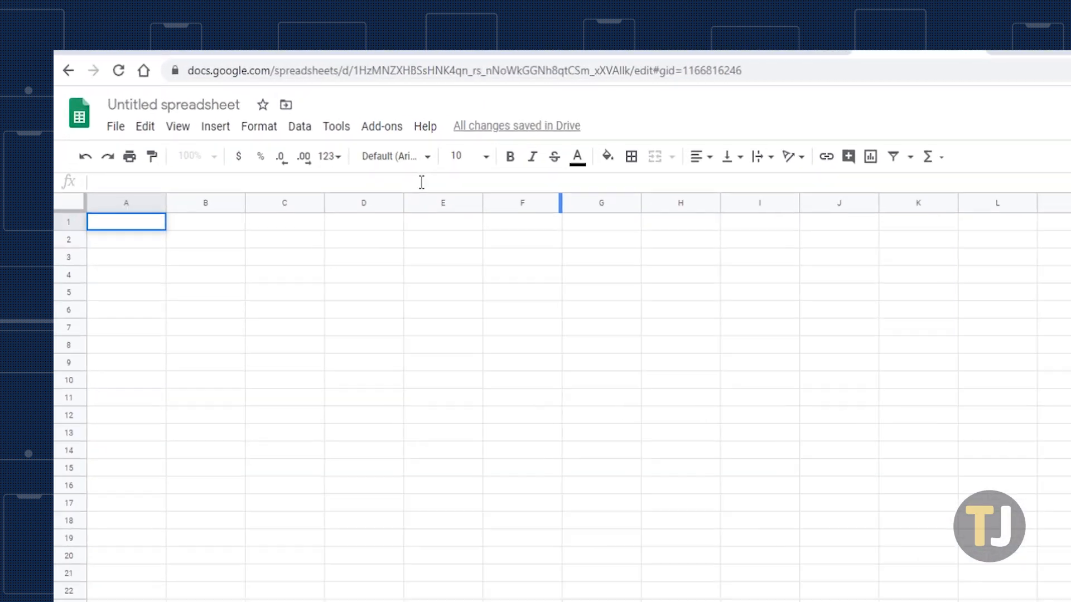
# Try a simple =300-120 subtraction formula in a cell.
pyautogui.write('=300')
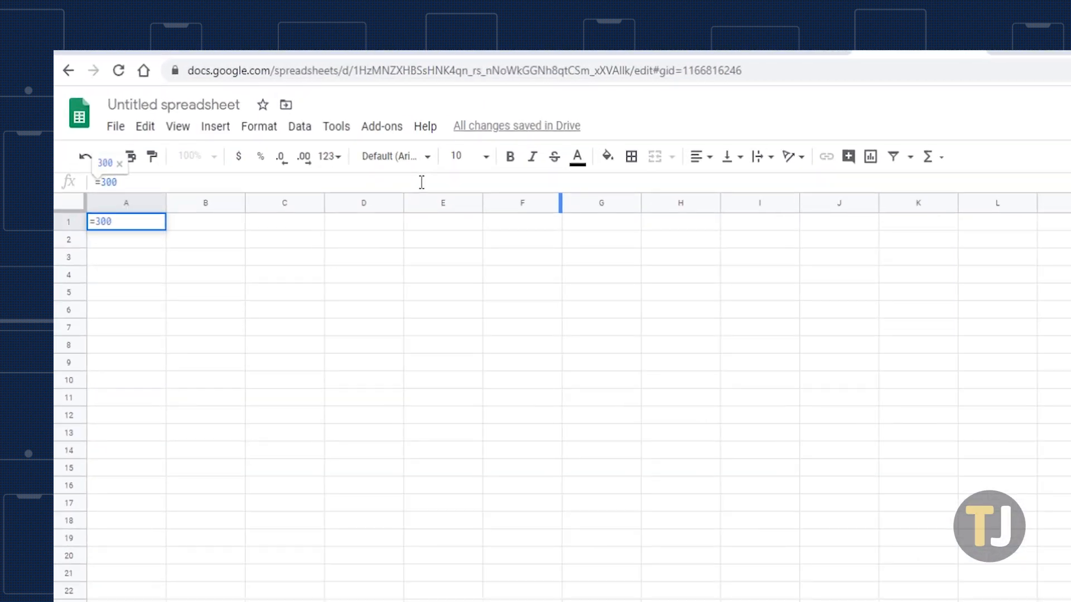
pyautogui.write('-120')
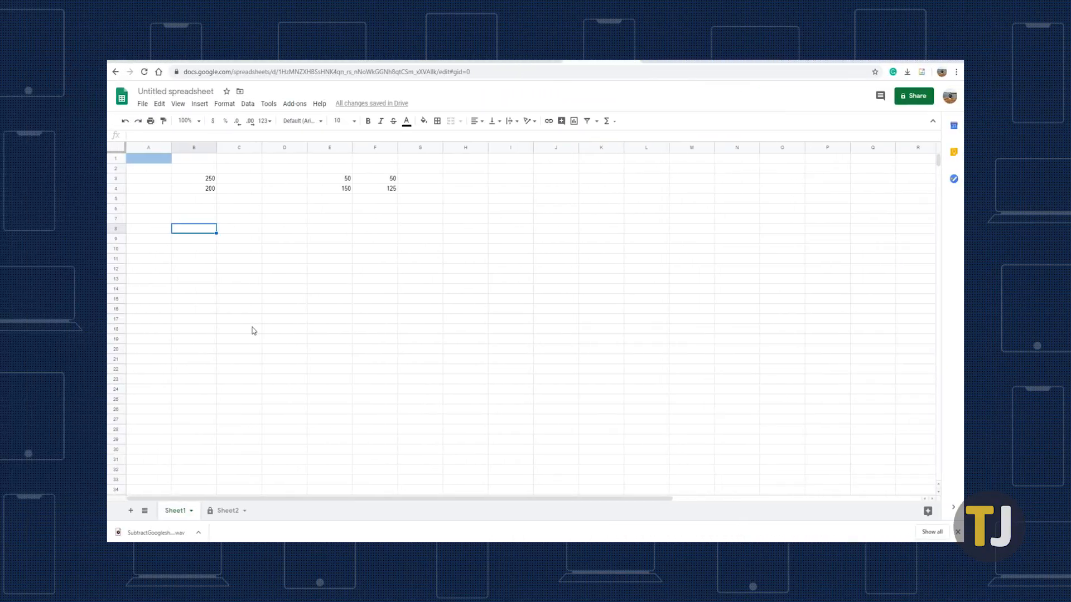
pyautogui.moveTo(210, 217)
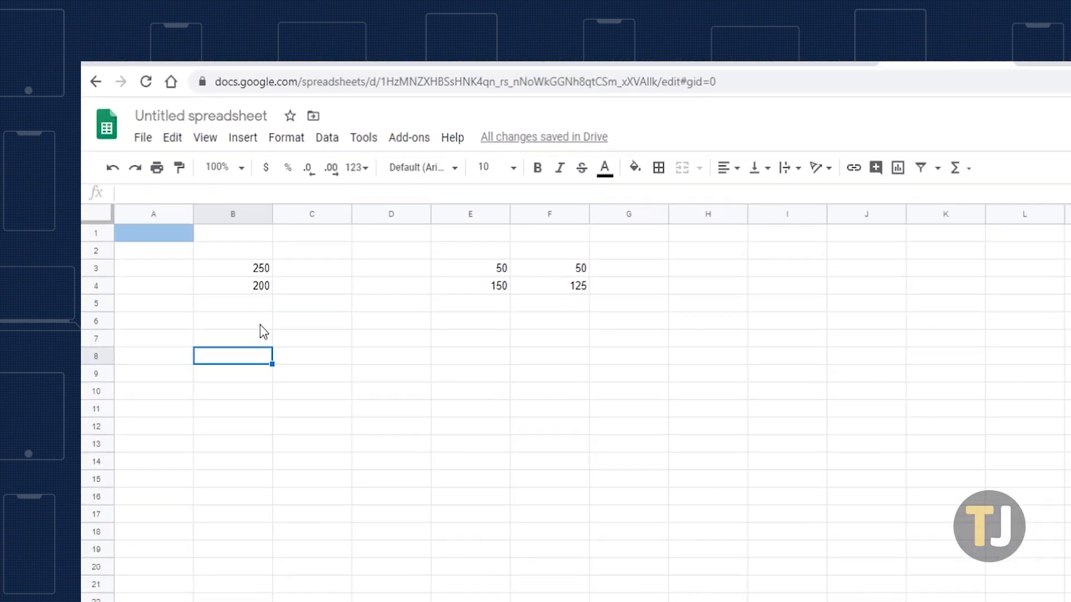
# Check the 200 in B4, then enter =B3-B4 in B5.
pyautogui.click(232, 285)
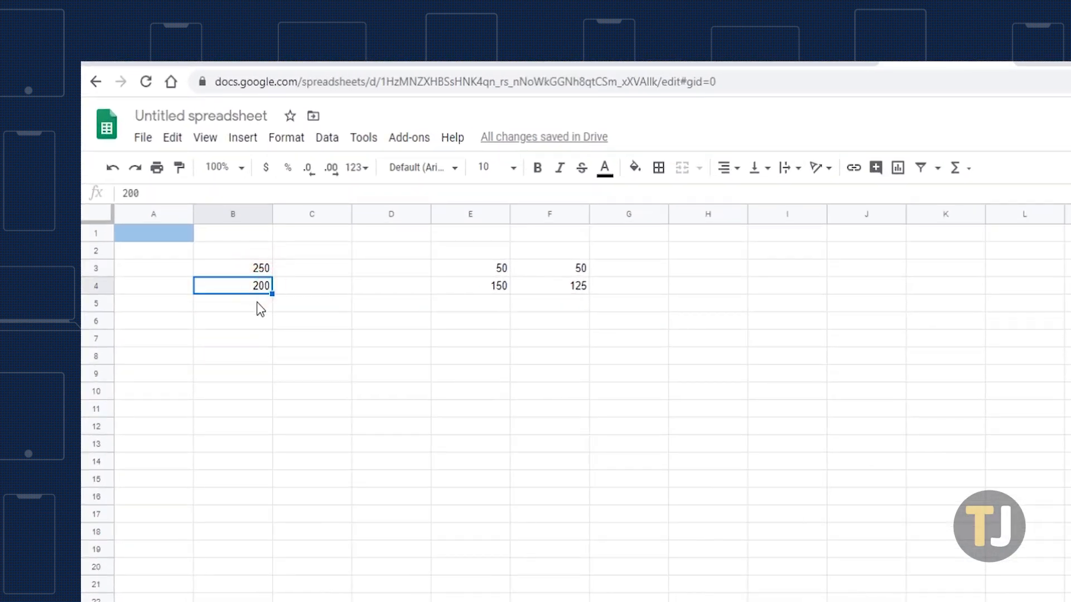
pyautogui.click(232, 303)
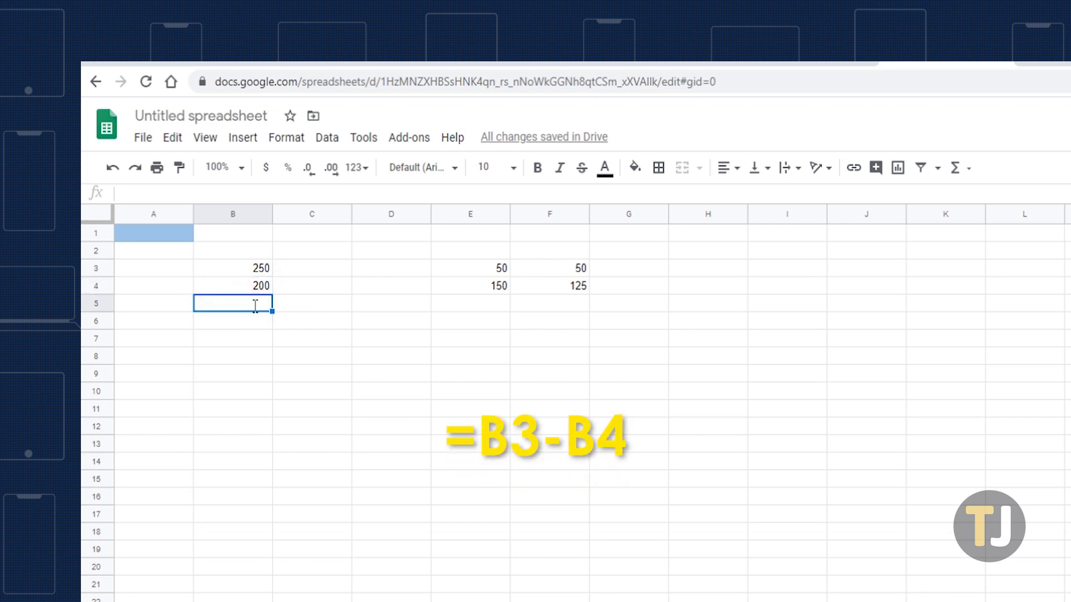
pyautogui.write('=b3-')
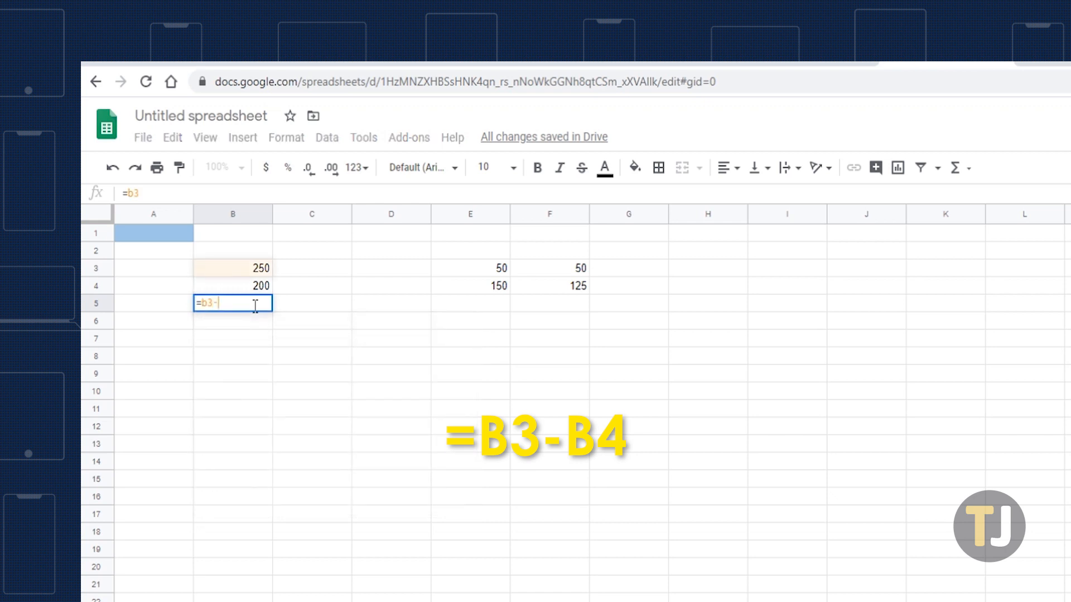
pyautogui.write('b4')
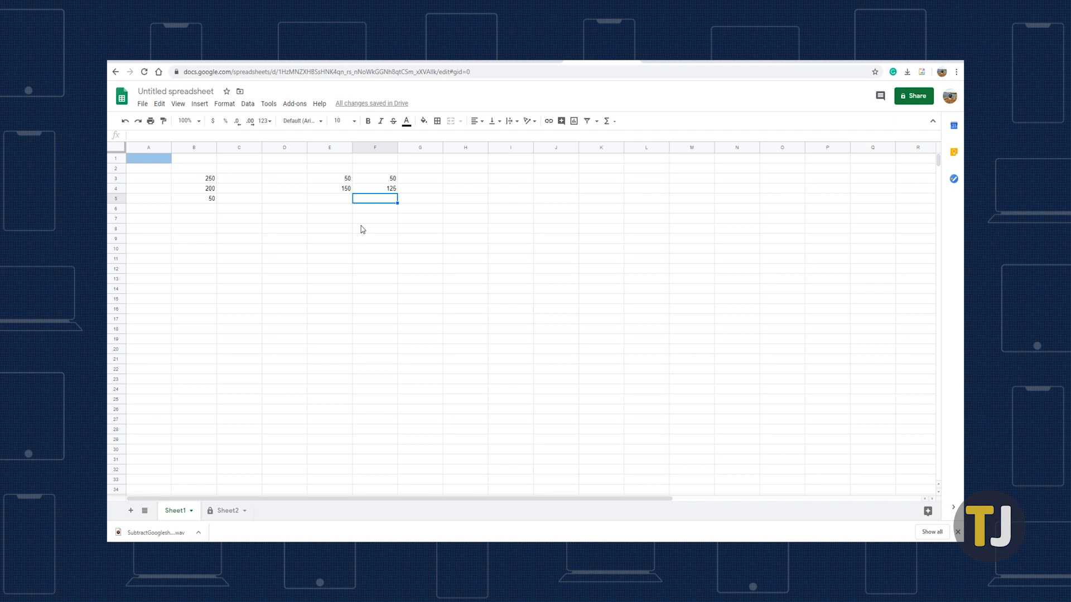
pyautogui.moveTo(355, 223)
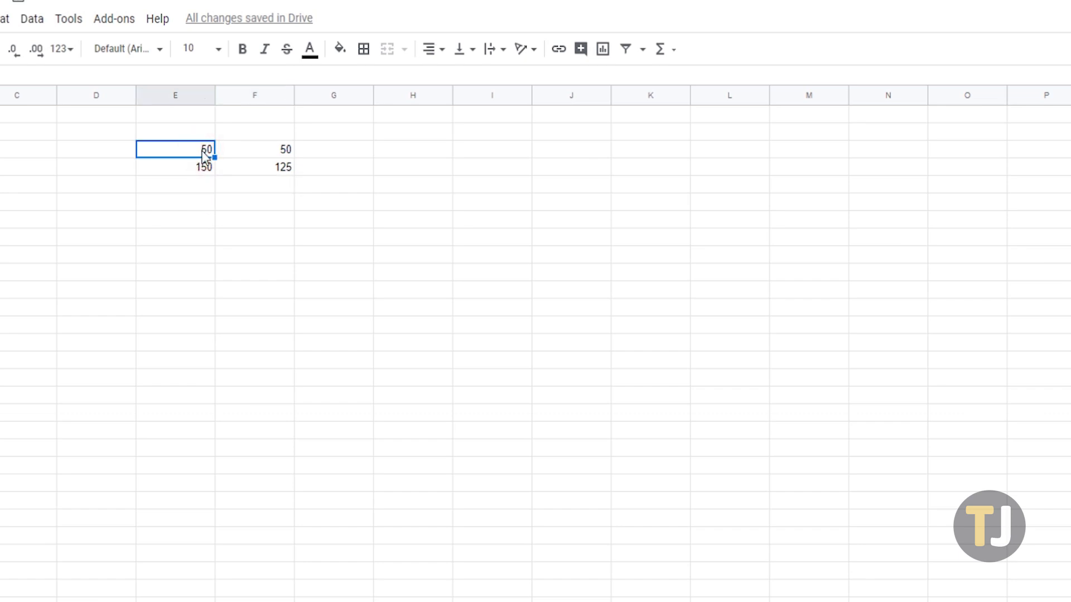
# Check E4 (150) and F4 (125), then enter =SUM(E3:E4)-SUM(F3:F4) in F5.
pyautogui.click(175, 167)
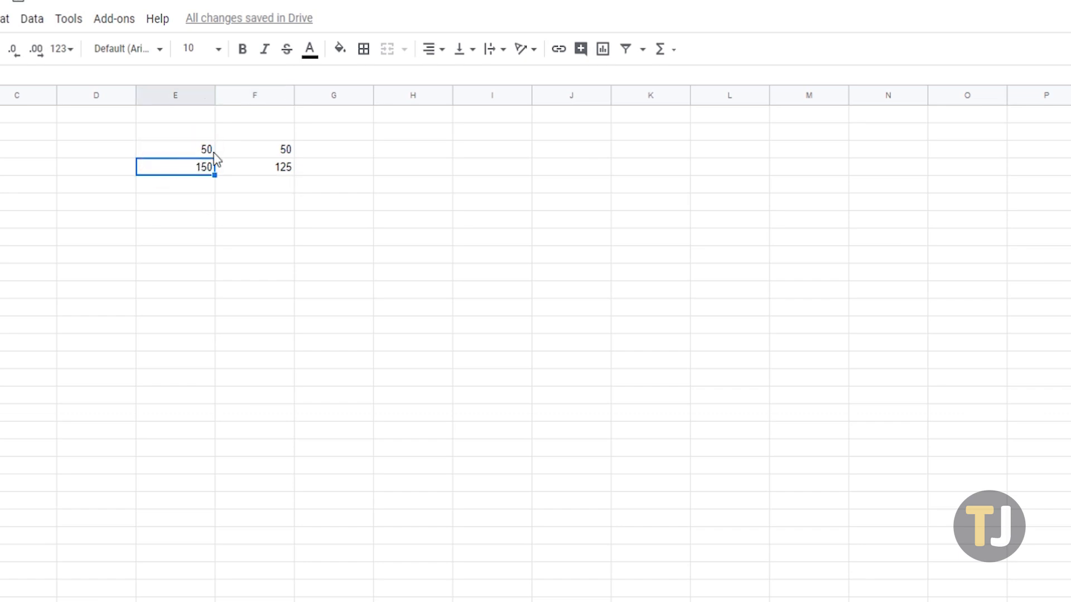
pyautogui.click(253, 167)
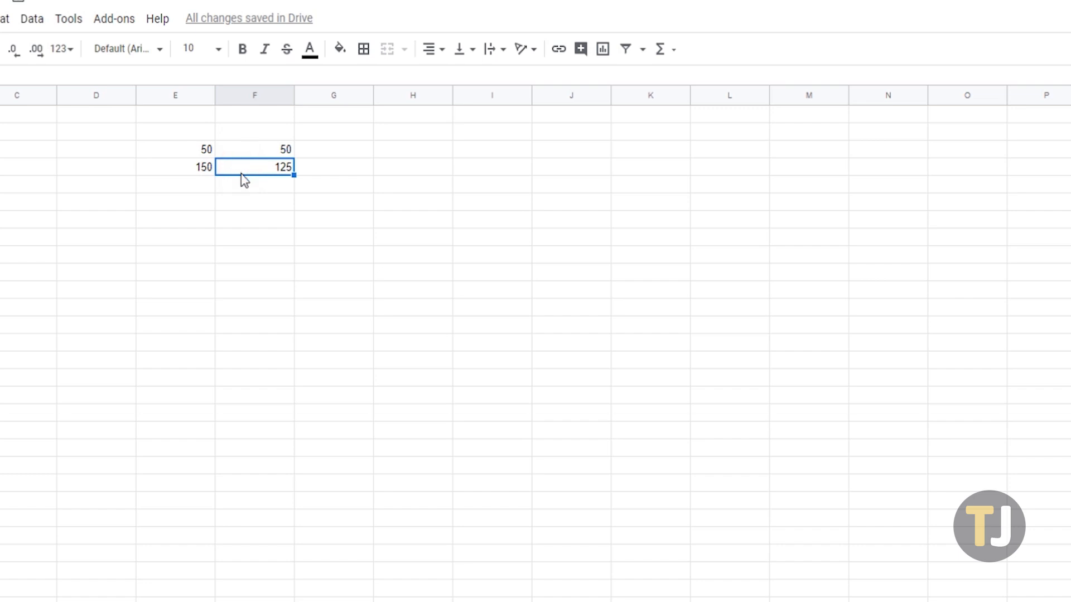
pyautogui.click(254, 185)
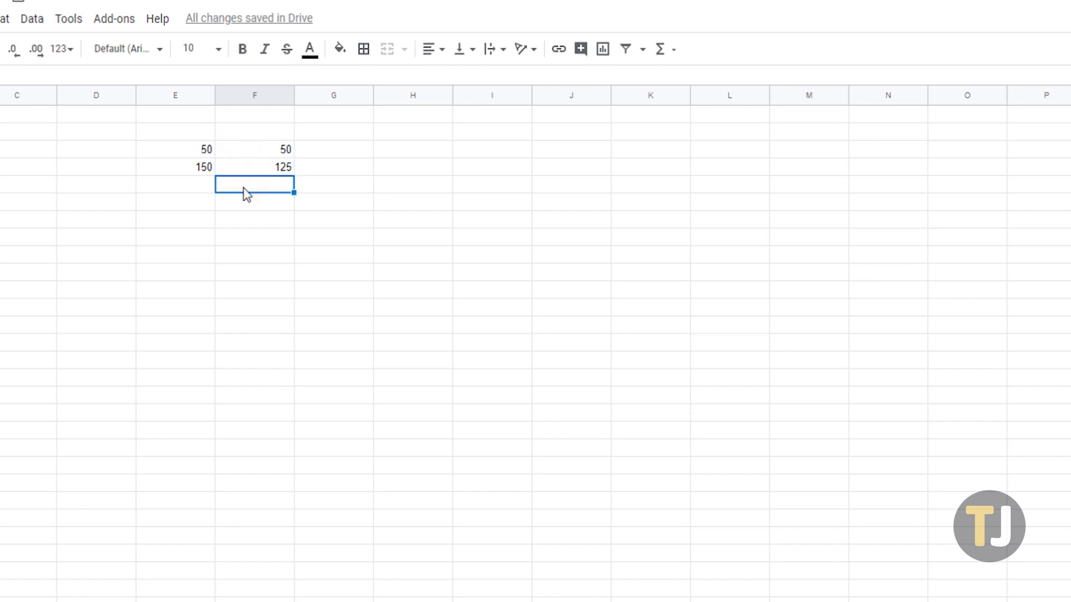
pyautogui.write('=sum(')
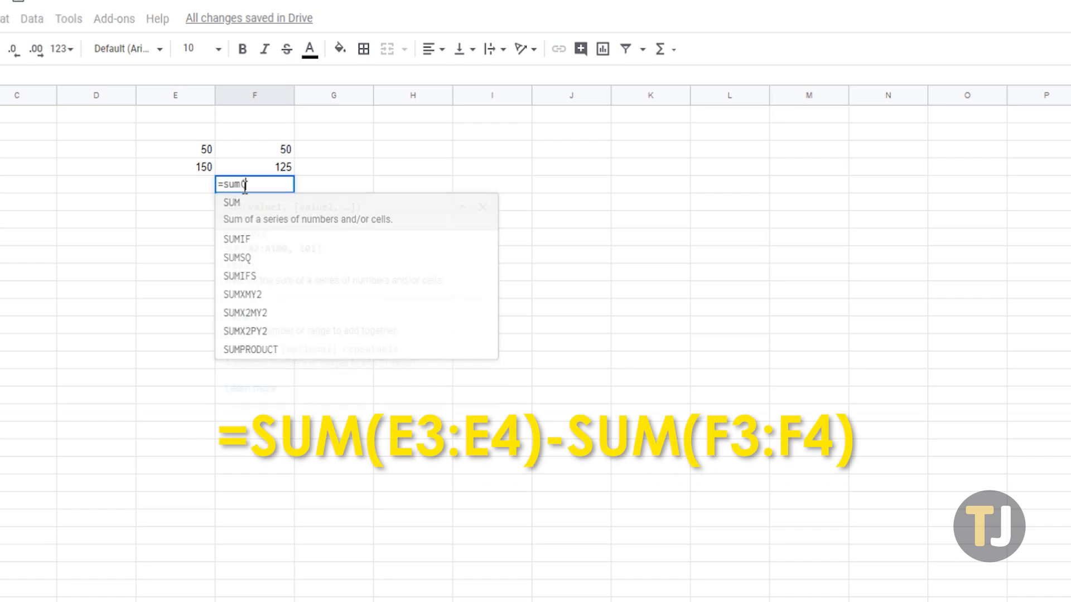
pyautogui.write('(e3:')
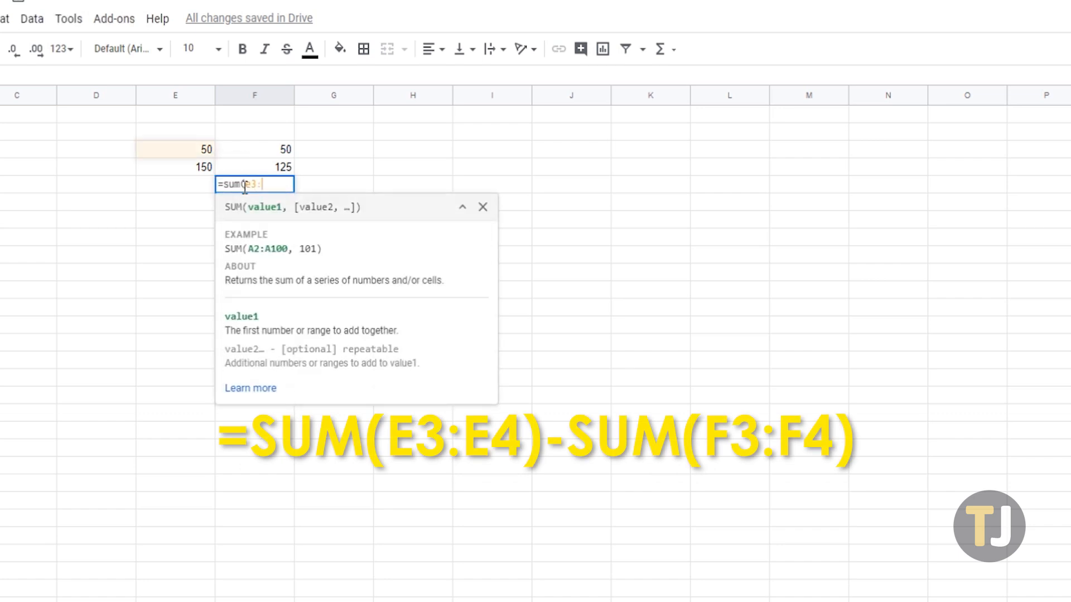
pyautogui.write('e4)-')
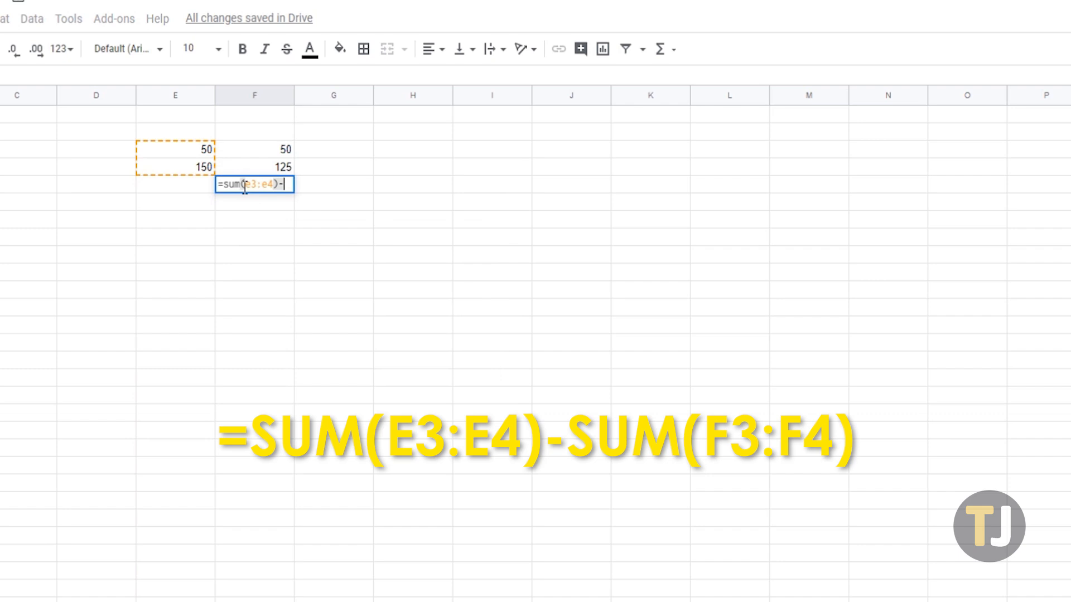
pyautogui.write('sum(')
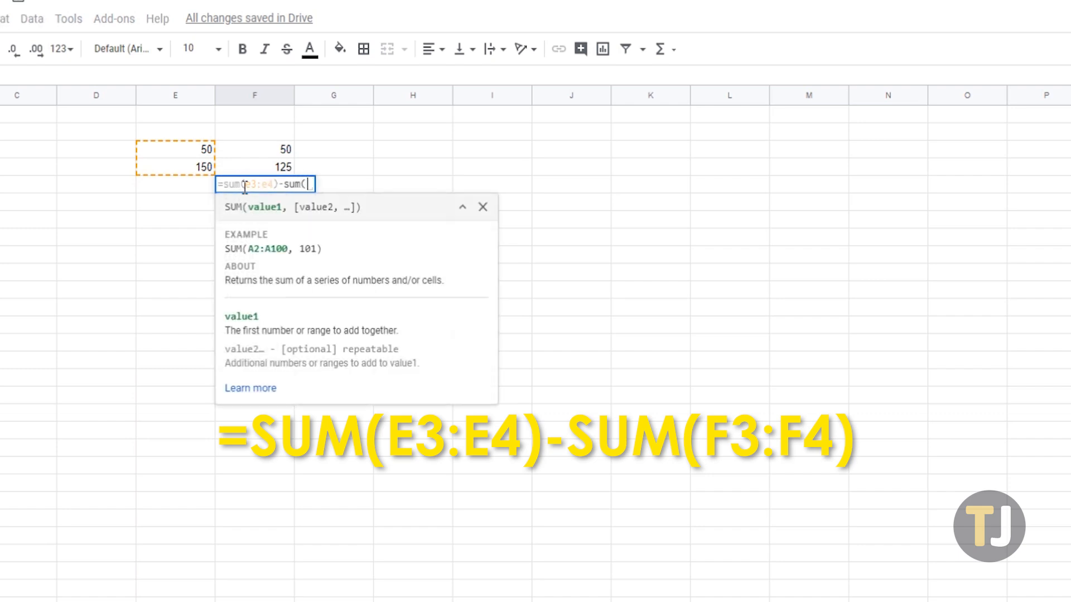
pyautogui.write('f3:f4')
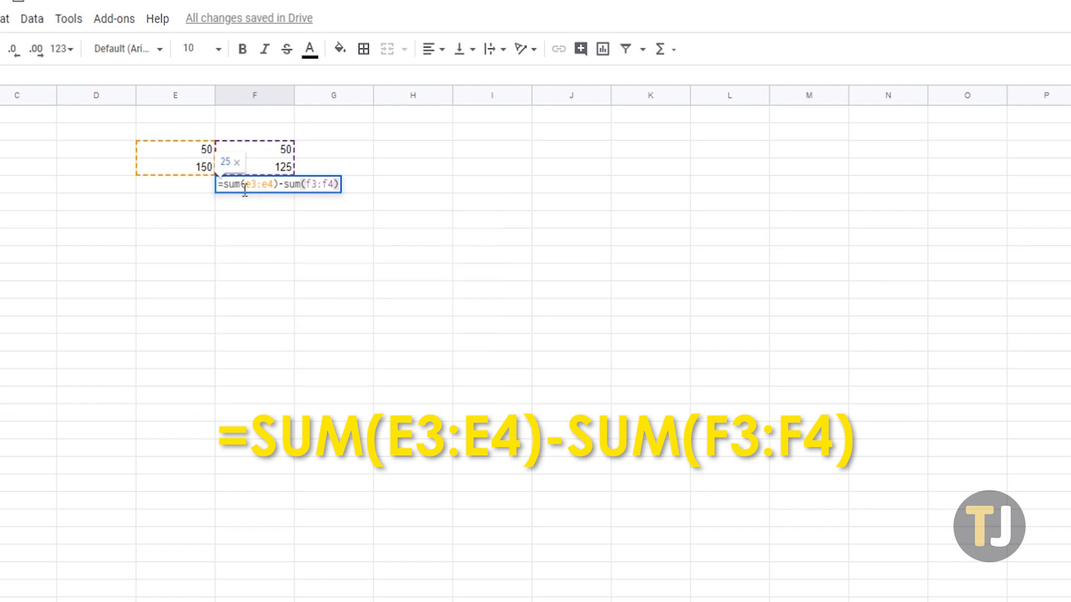
pyautogui.press('Enter')
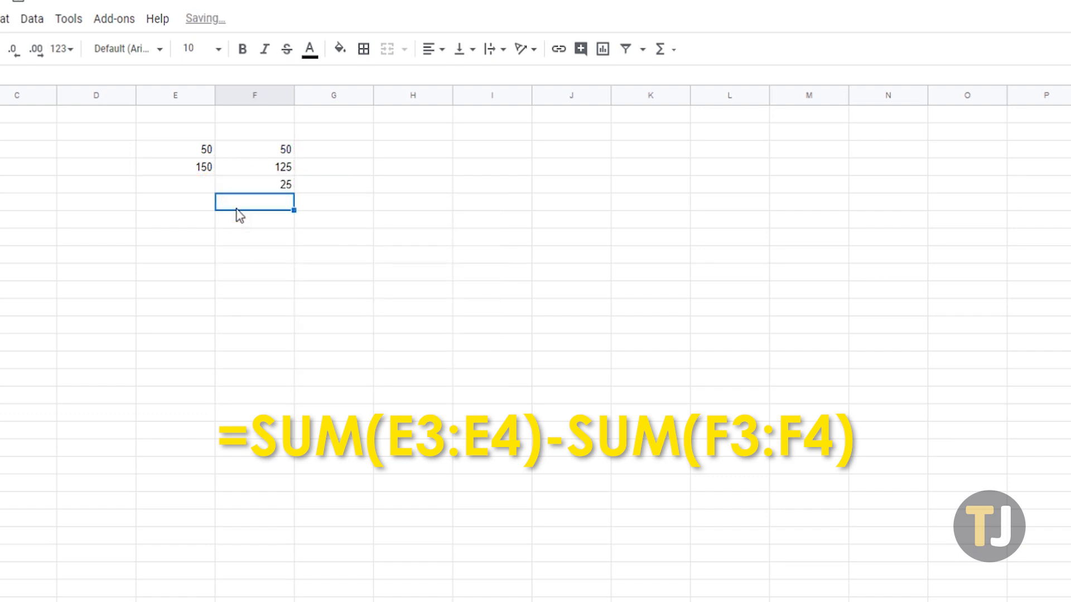
pyautogui.click(255, 184)
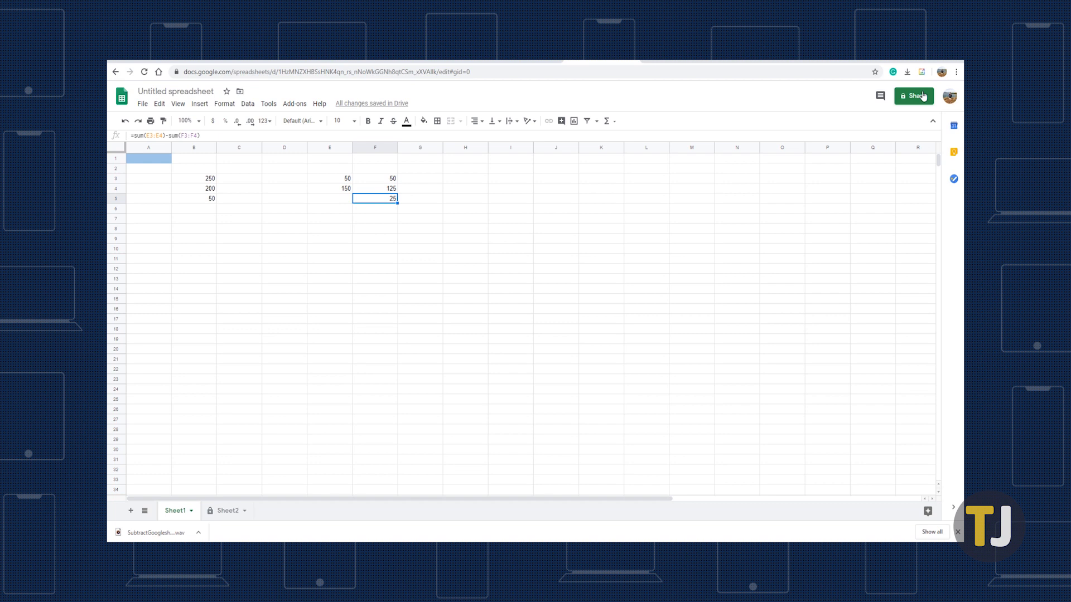
# Compare B10 on both sheets: 100 on Sheet1 and 50 on Sheet2.
pyautogui.click(229, 511)
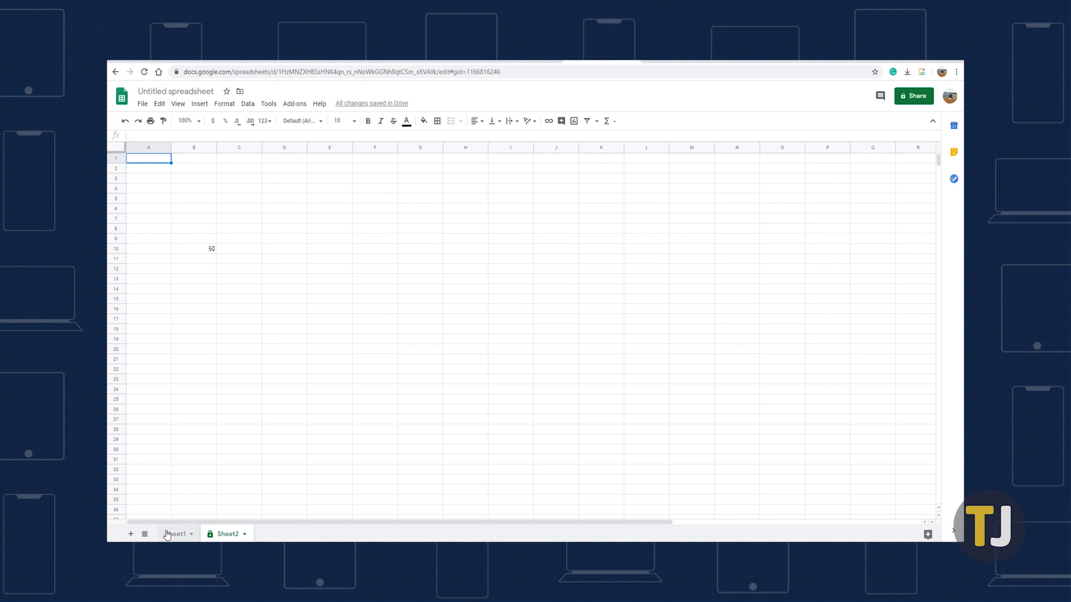
pyautogui.click(176, 533)
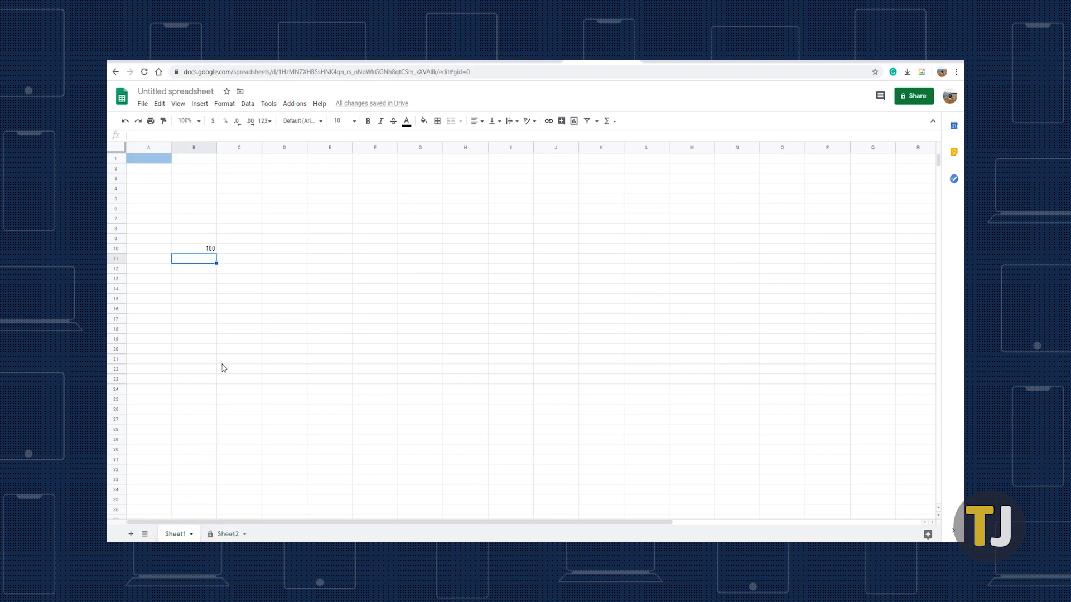
pyautogui.click(193, 249)
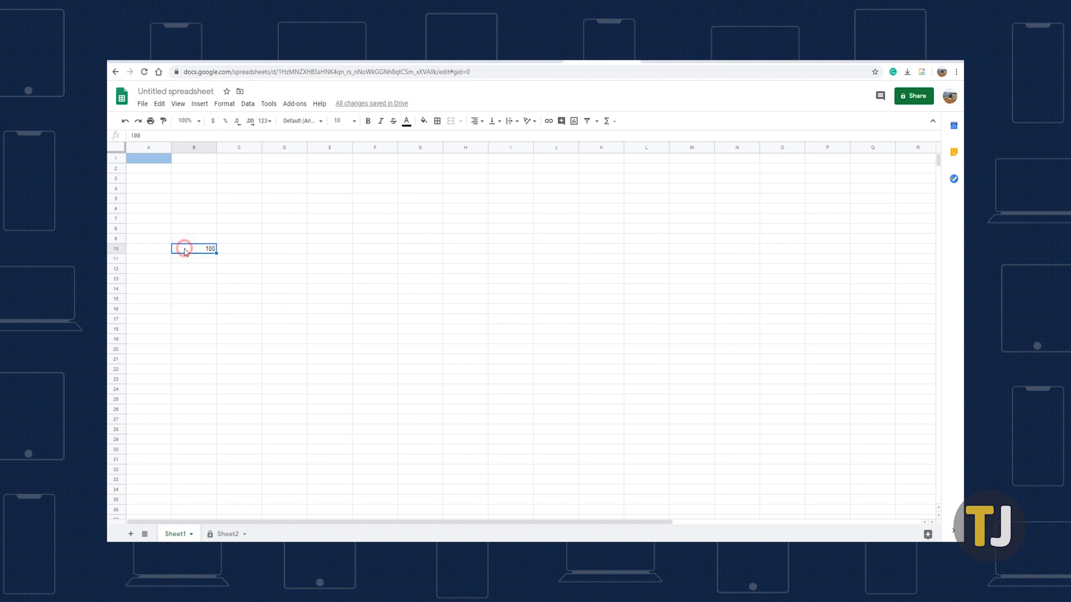
pyautogui.click(229, 533)
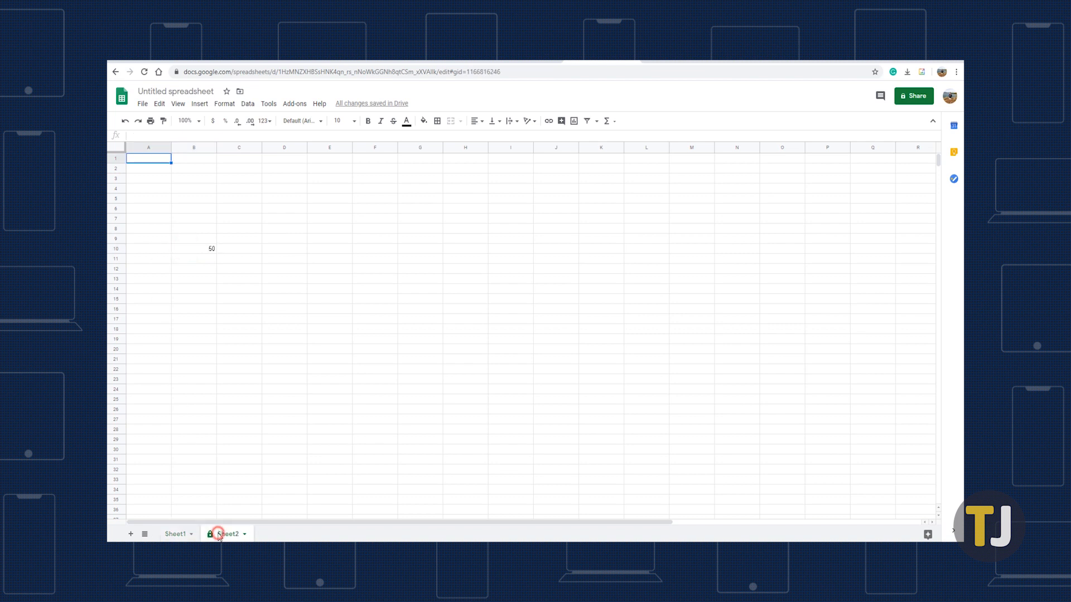
pyautogui.click(193, 247)
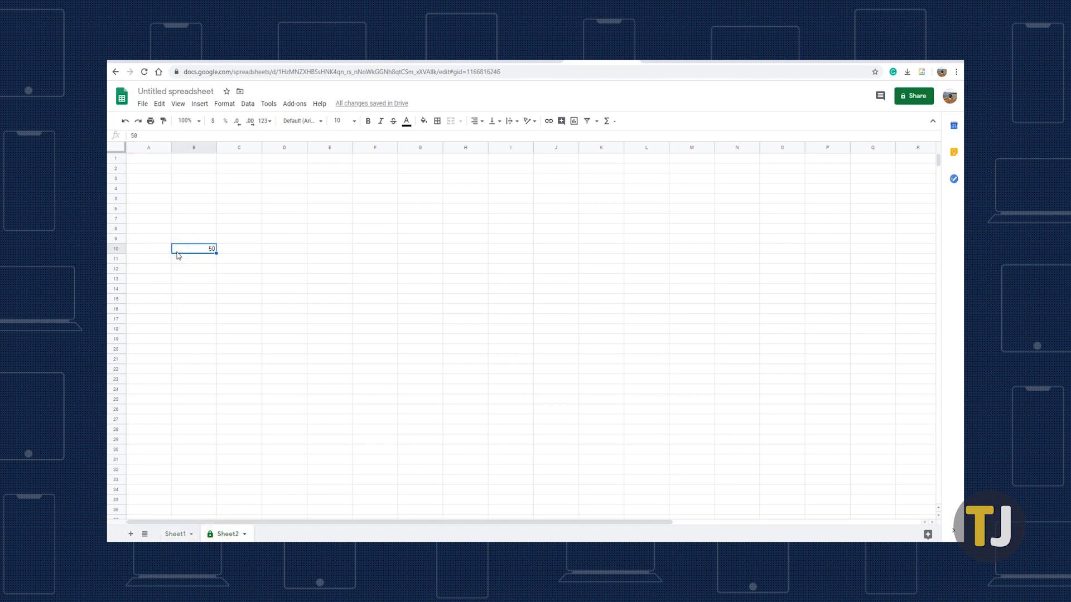
# Enter =Sheet1!B10-Sheet2!B10 in Sheet2 cell A1 and review it.
pyautogui.click(149, 157)
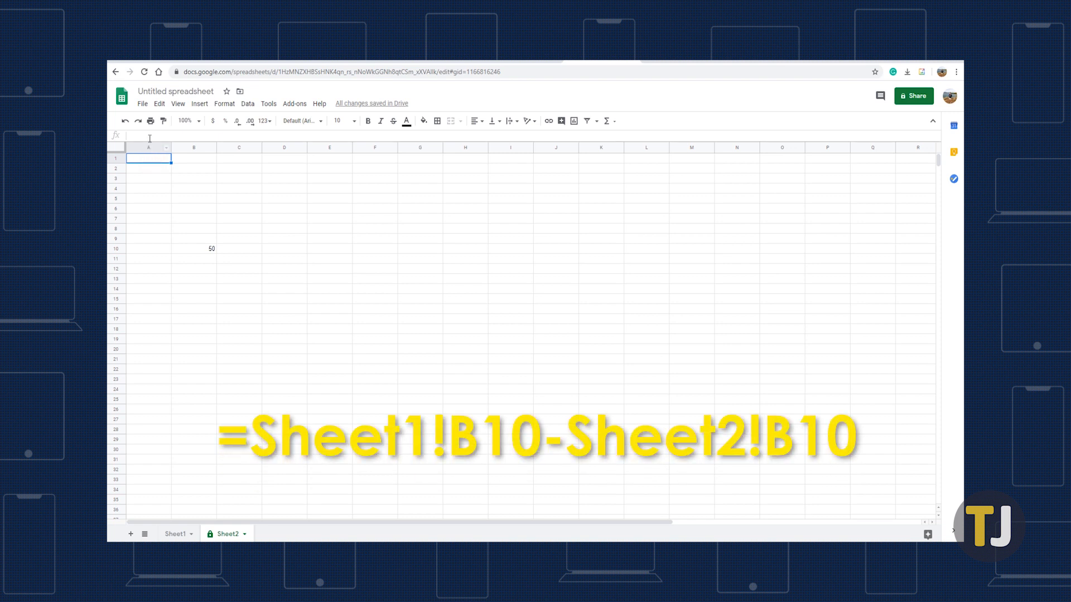
pyautogui.write('=sheet1!b10-sheet2!b10')
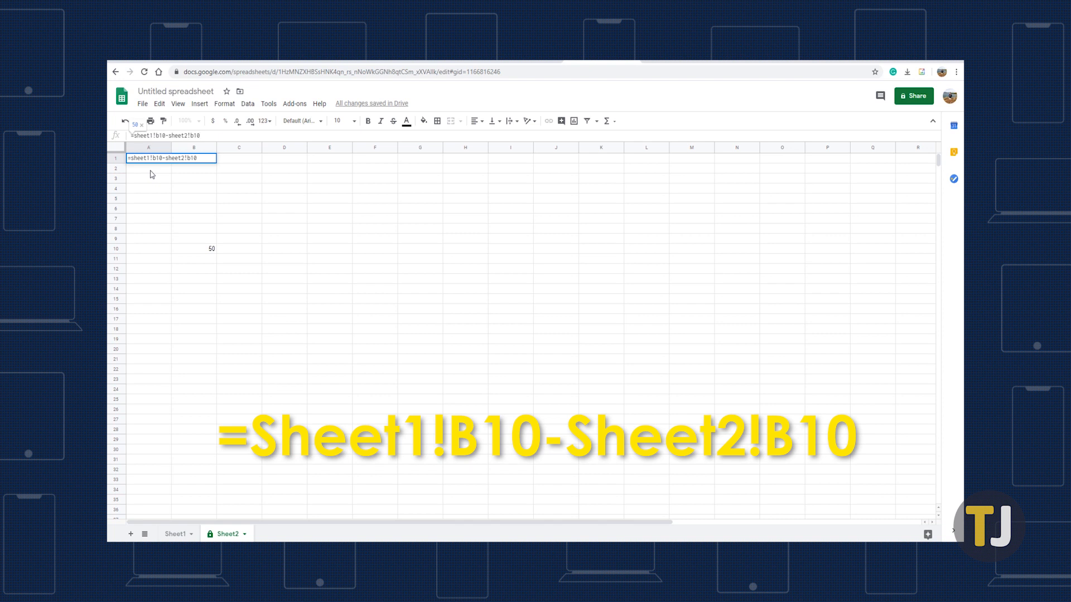
pyautogui.press('enter')
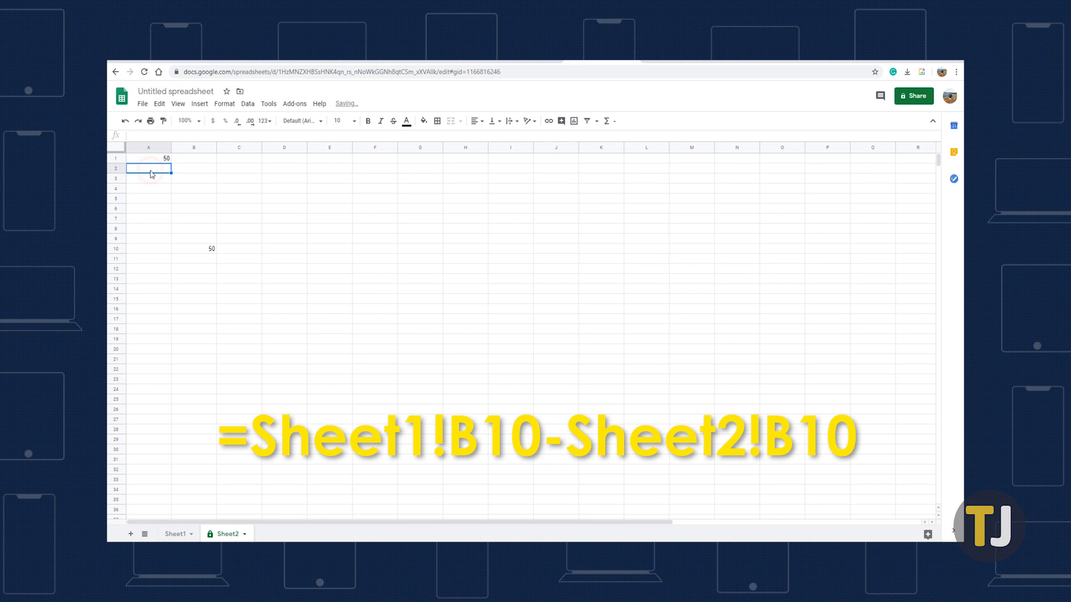
pyautogui.click(149, 158)
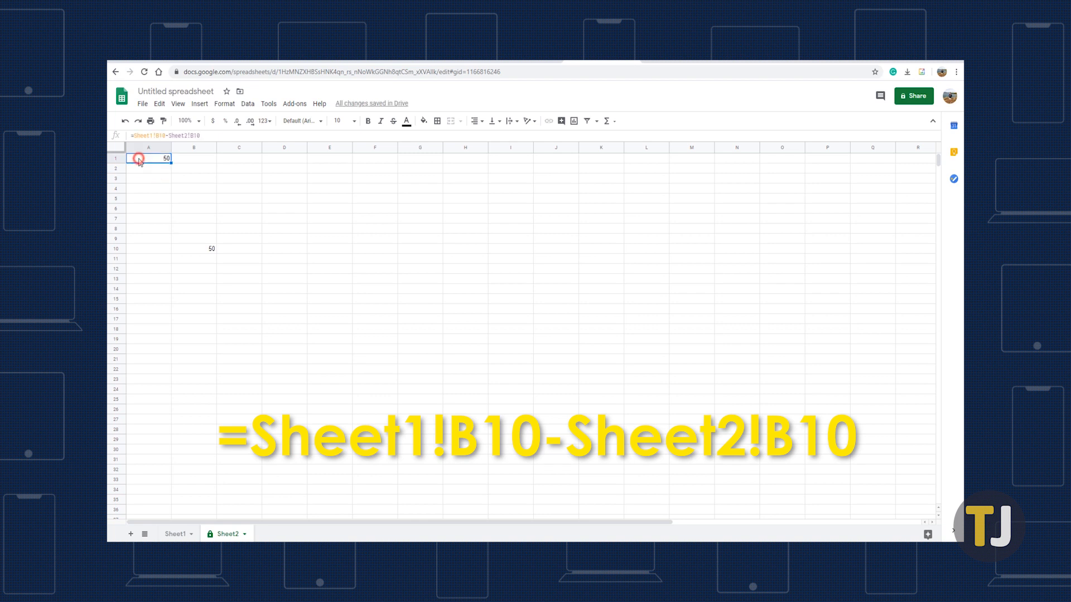